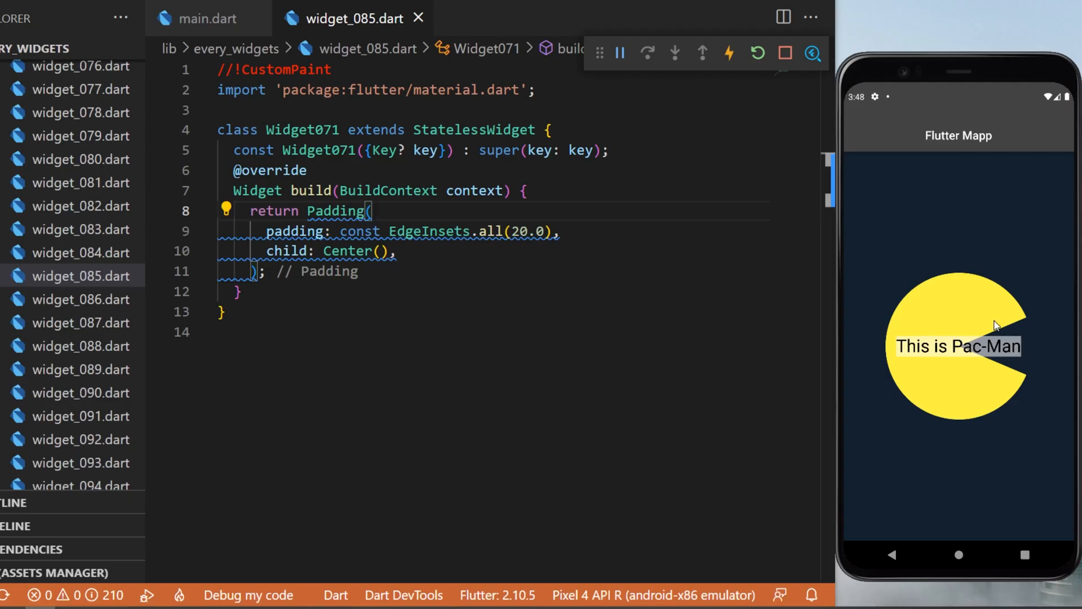
{"action": "mouse_move", "coordinate": [946, 319]}
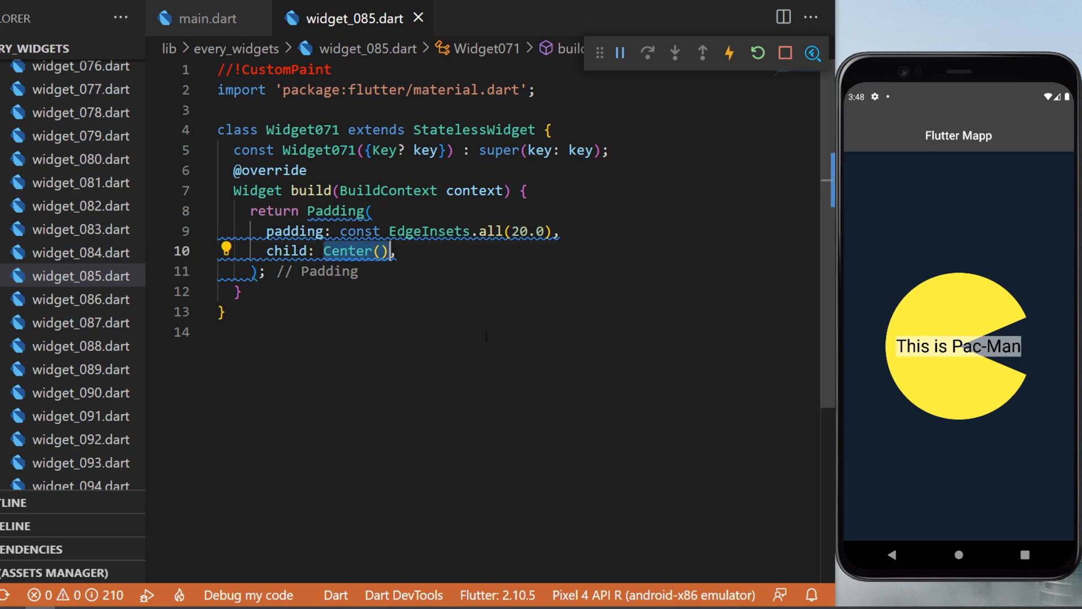
Step: Add a CustomPaint child with painter DemoPainter() and a Text reading 'This is Pac-Man'
{"action": "type", "text": "child: CustomPaint(),"}
{"action": "type", "text": "child: const Text(),"}
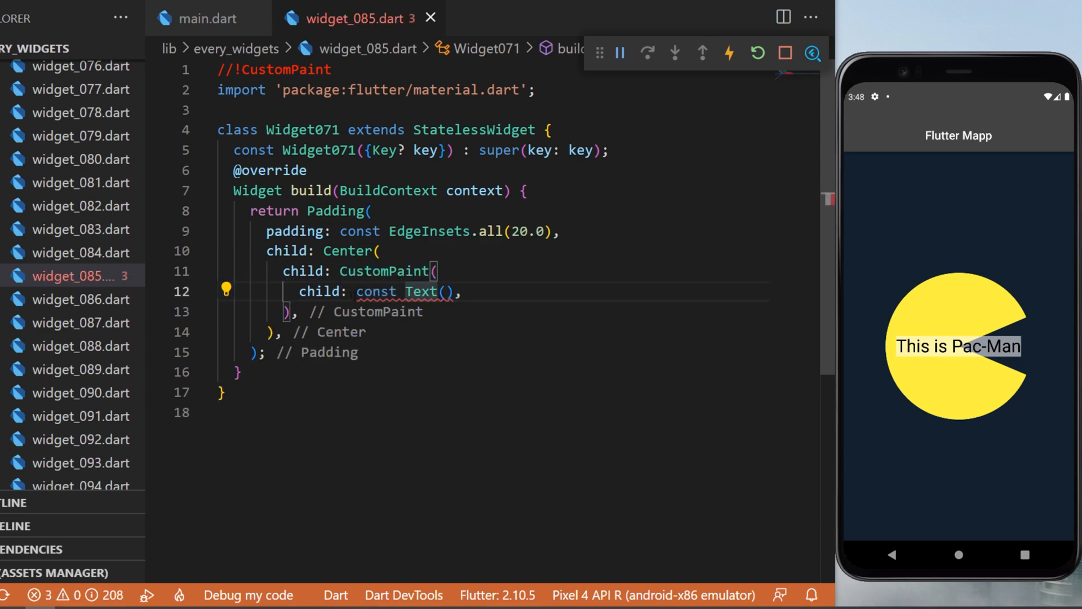
{"action": "type", "text": "painter: DemoPainter();"}
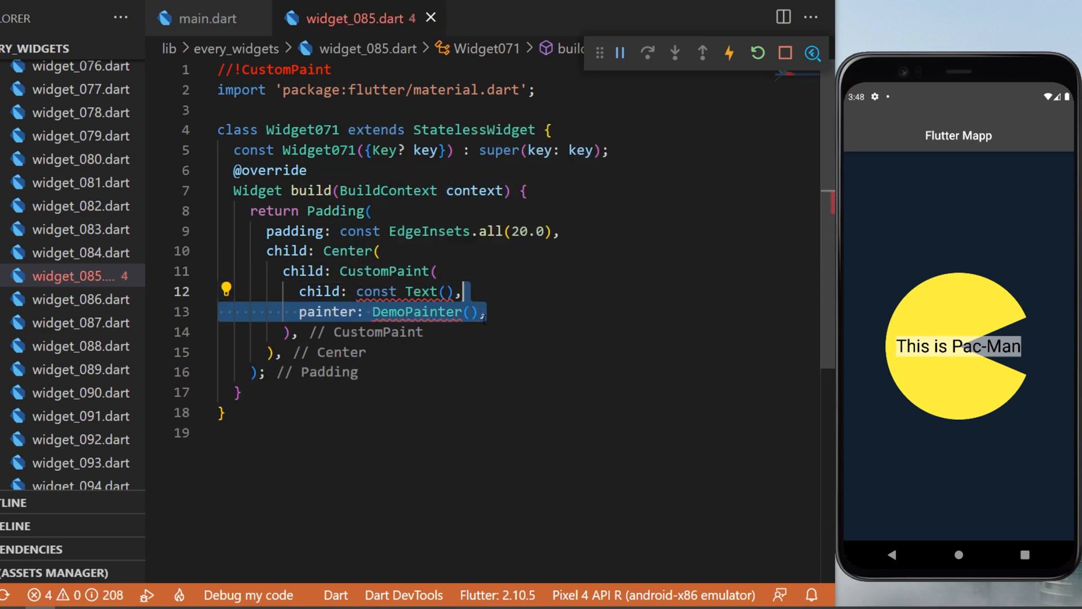
{"action": "left_click", "coordinate": [419, 312]}
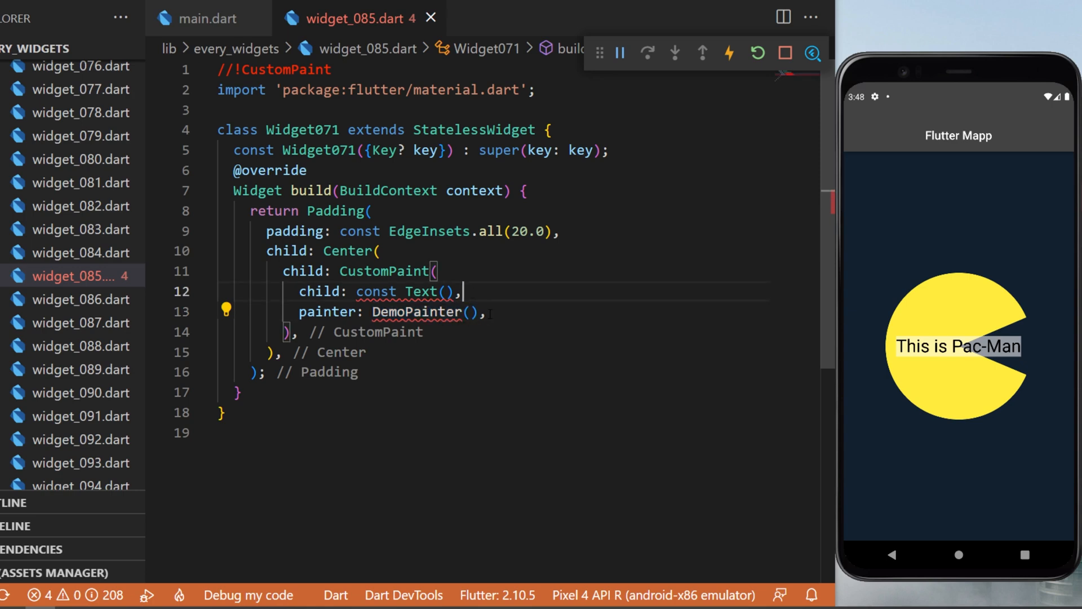
{"action": "type", "text": "'This is Pac-Man',"}
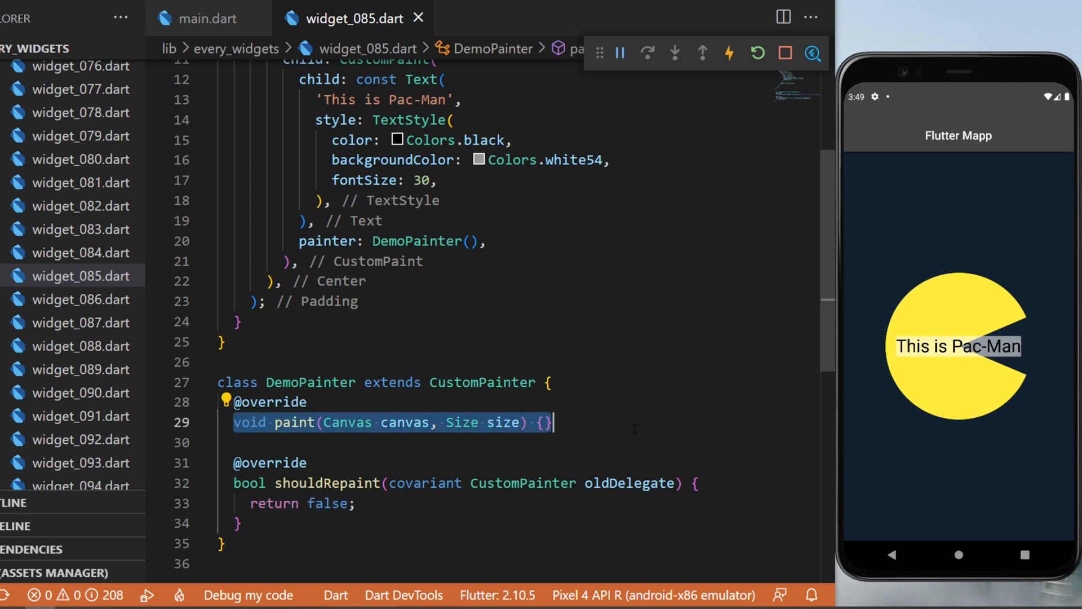
Step: Scroll down to the empty DemoPainter class below the widget
{"action": "scroll", "scroll_direction": "down", "scroll_amount": 3}
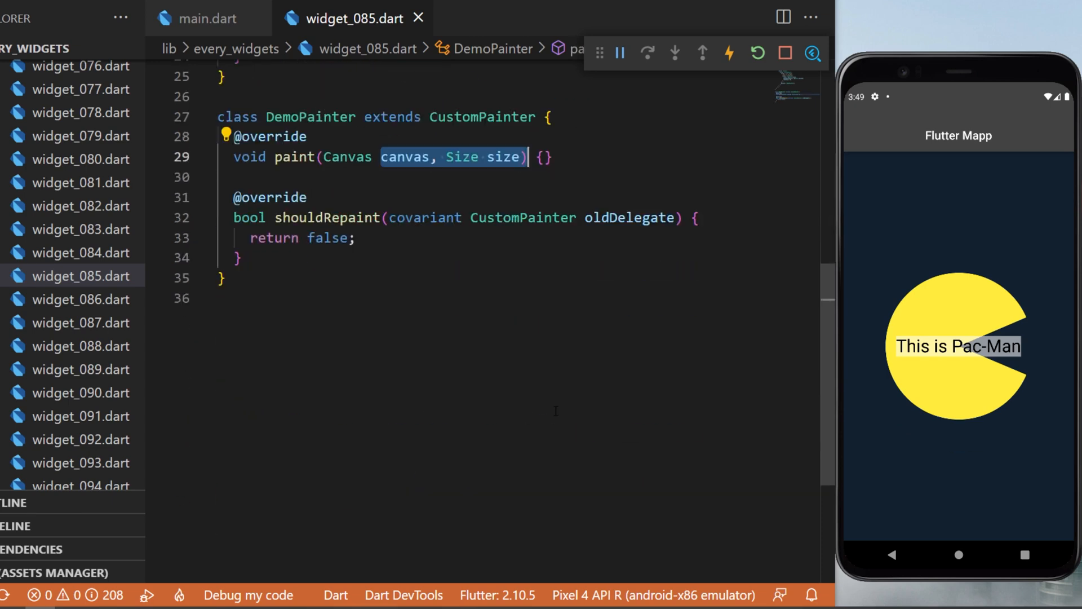
Step: Define center = size / 2 and a yellow Paint, then begin canvas.drawArc()
{"action": "type", "text": "var center = size / 2;"}
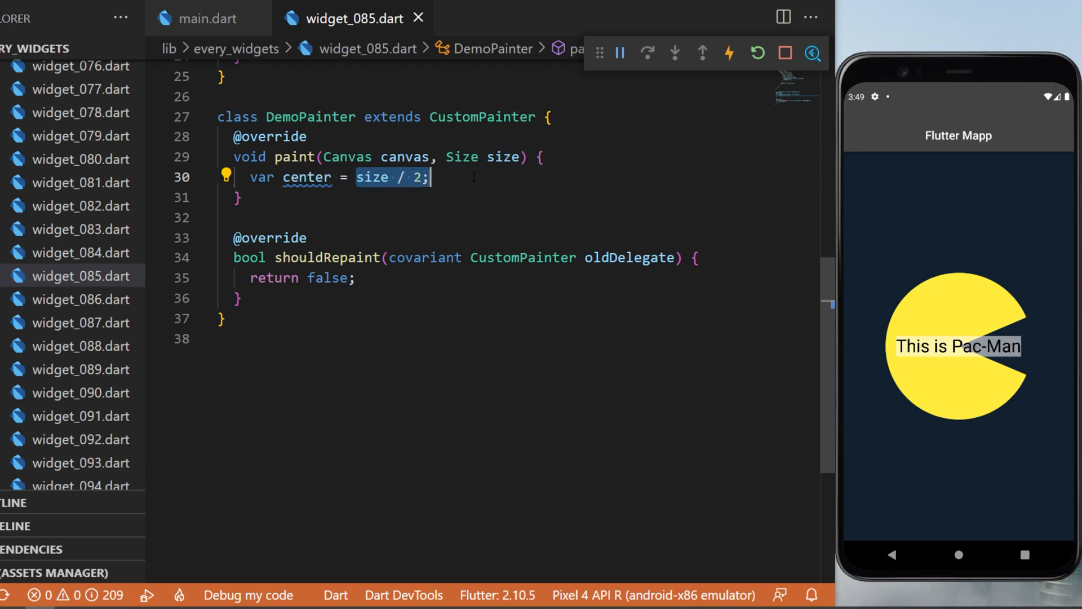
{"action": "type", "text": "var paint = Paint()..color = Colors.yellow;"}
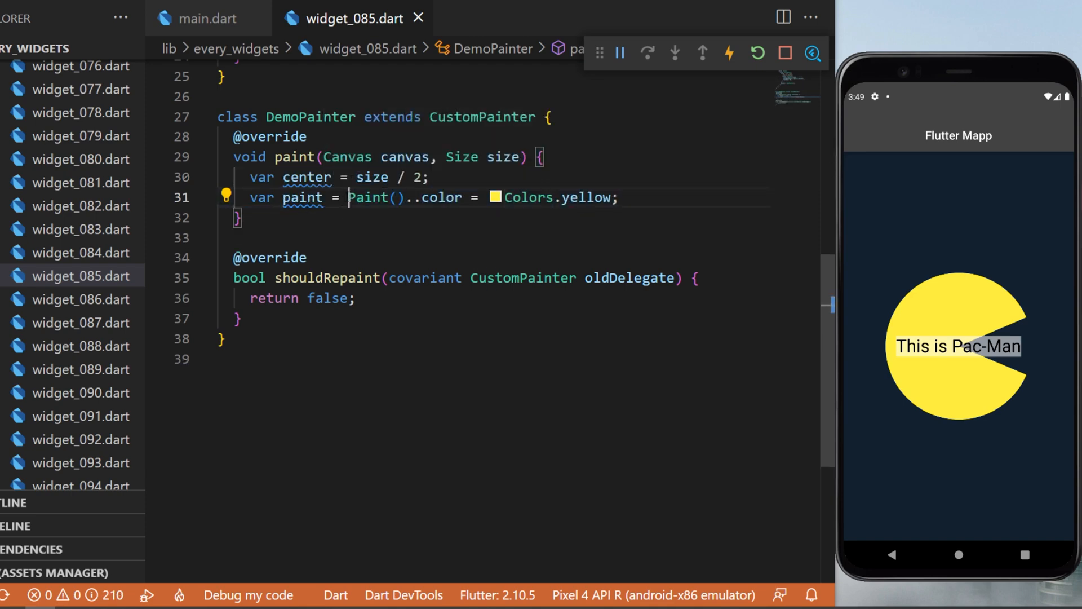
{"action": "left_click_drag", "start_coordinate": [348, 197], "coordinate": [619, 198]}
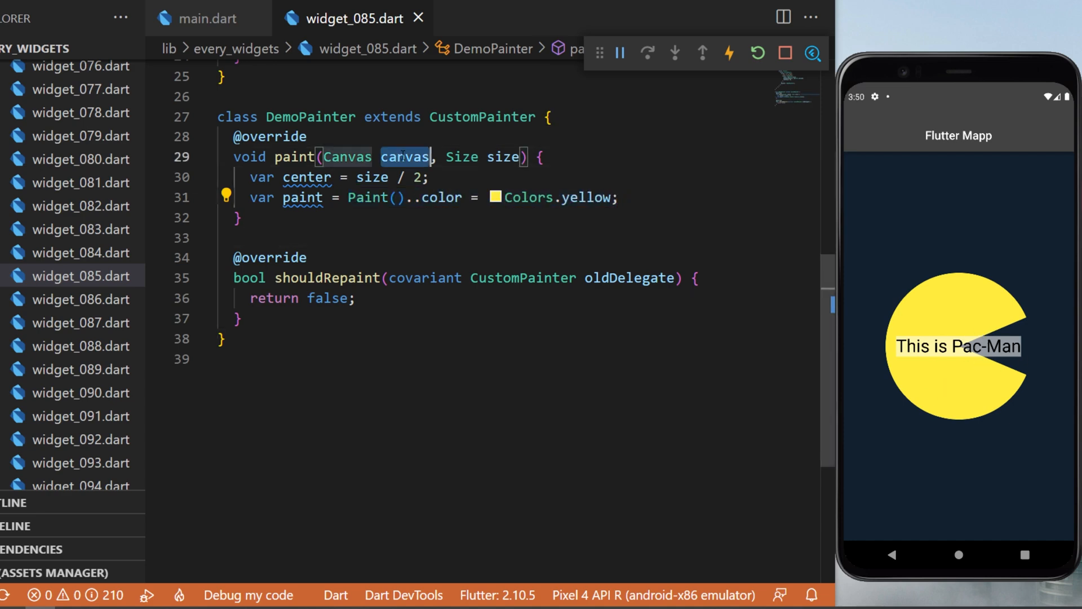
{"action": "type", "text": "canvas.drawArc();"}
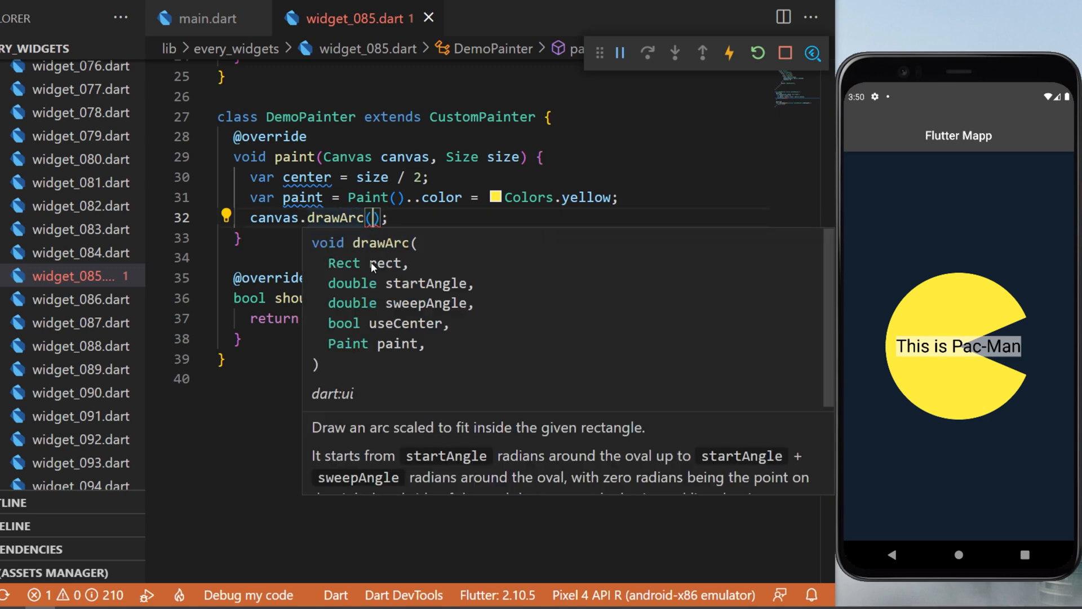
{"action": "mouse_move", "coordinate": [358, 348]}
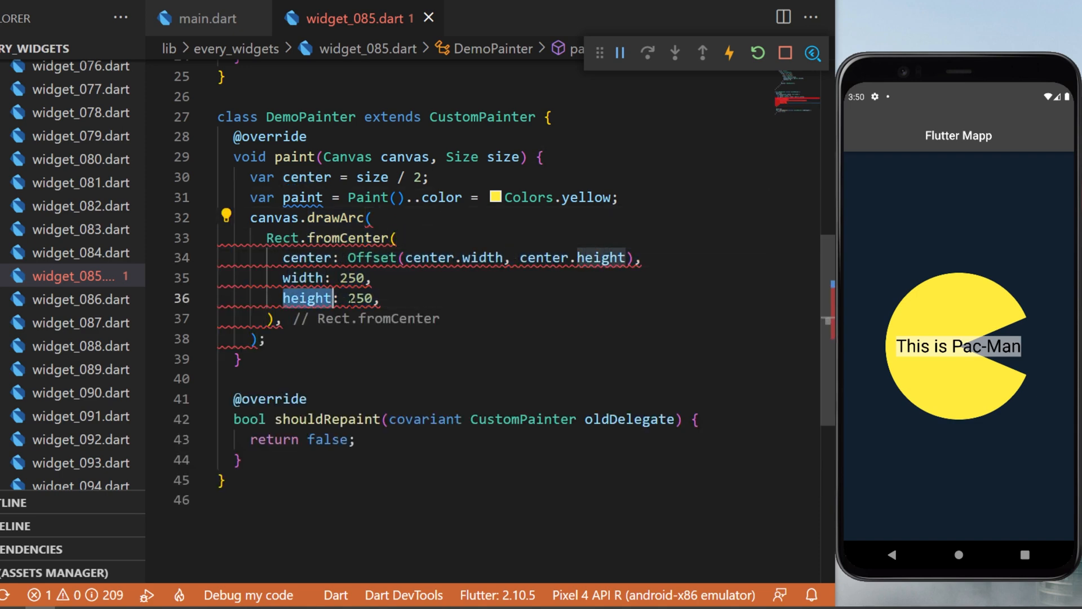
Step: Fill drawArc with start 0.4, sweep 2 * 3.14 - 0.8, useCenter true and paint
{"action": "type", "text": "0.4,"}
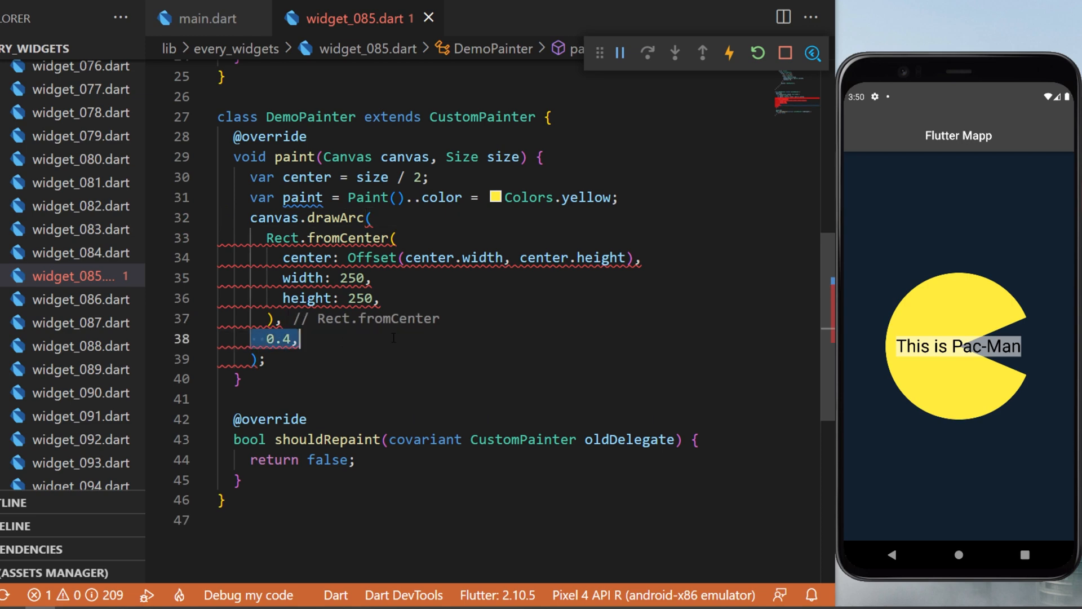
{"action": "type", "text": "2 * 3.14 - 0.8,"}
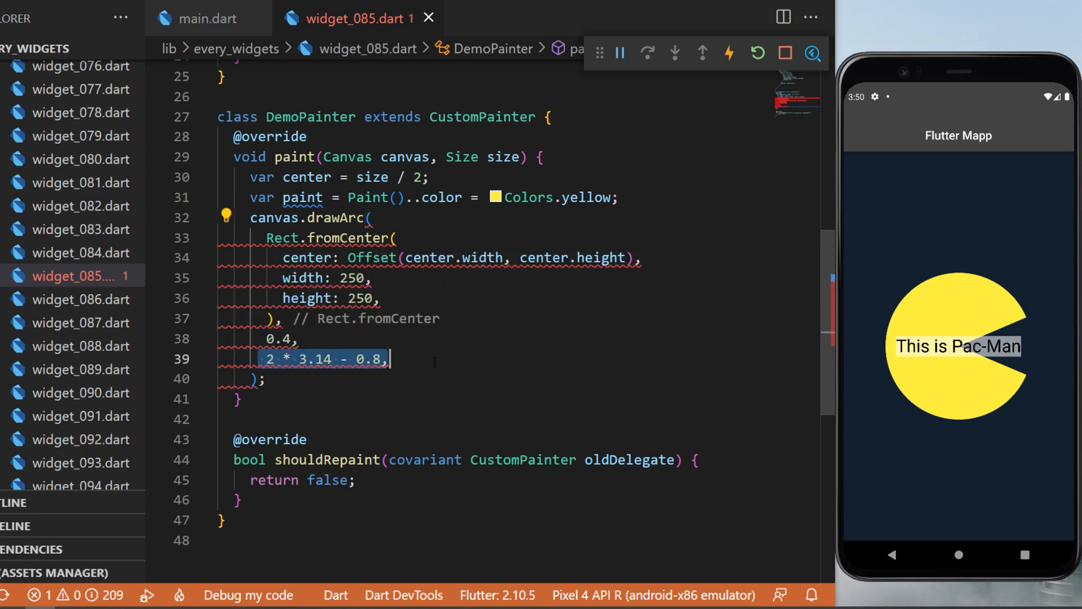
{"action": "type", "text": "true,"}
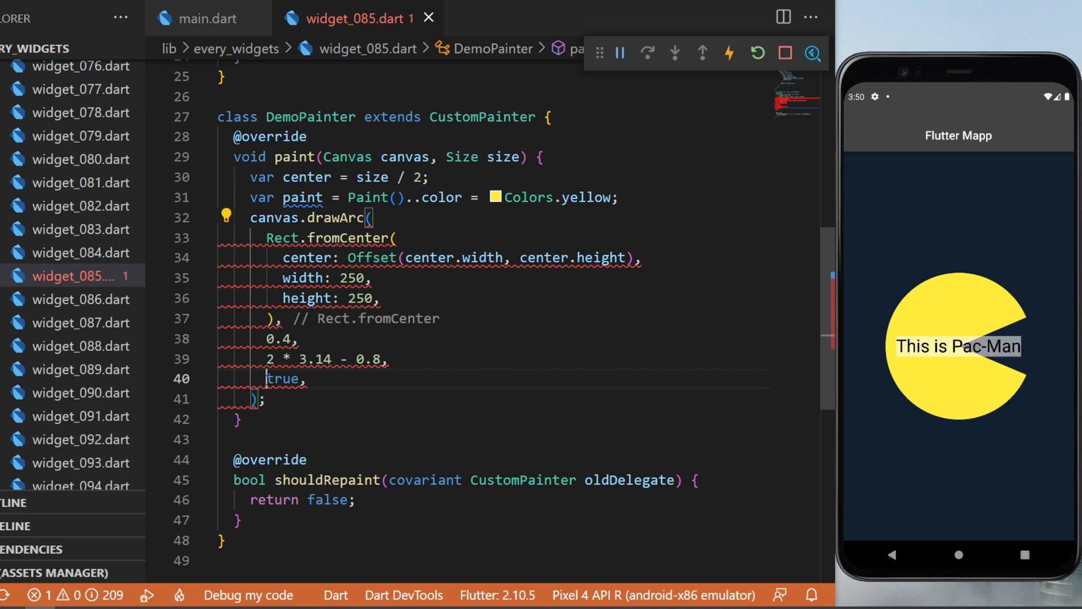
{"action": "type", "text": "paint,"}
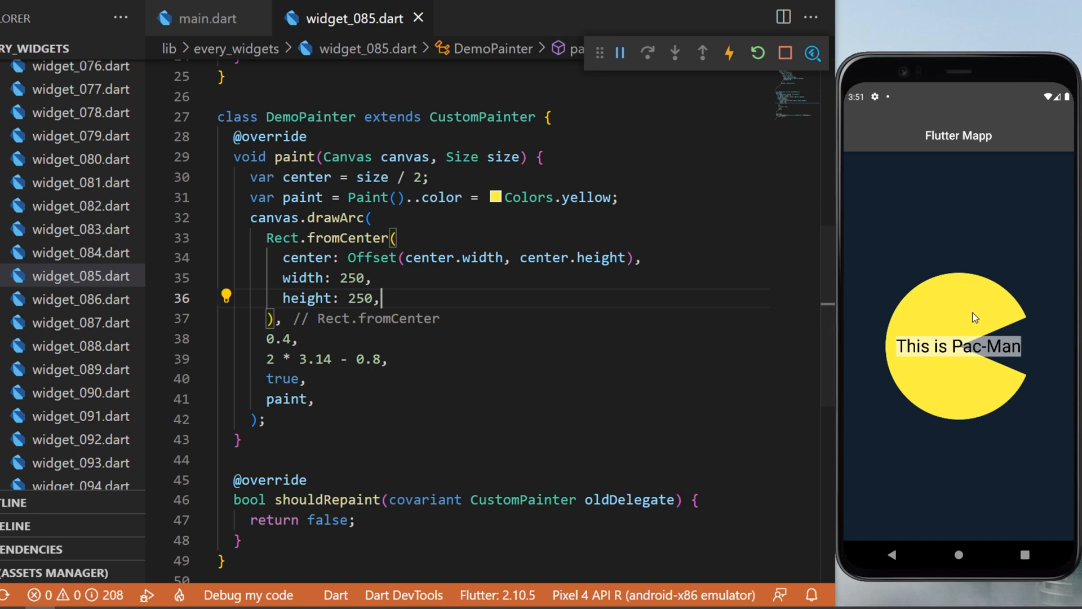
{"action": "mouse_move", "coordinate": [956, 332]}
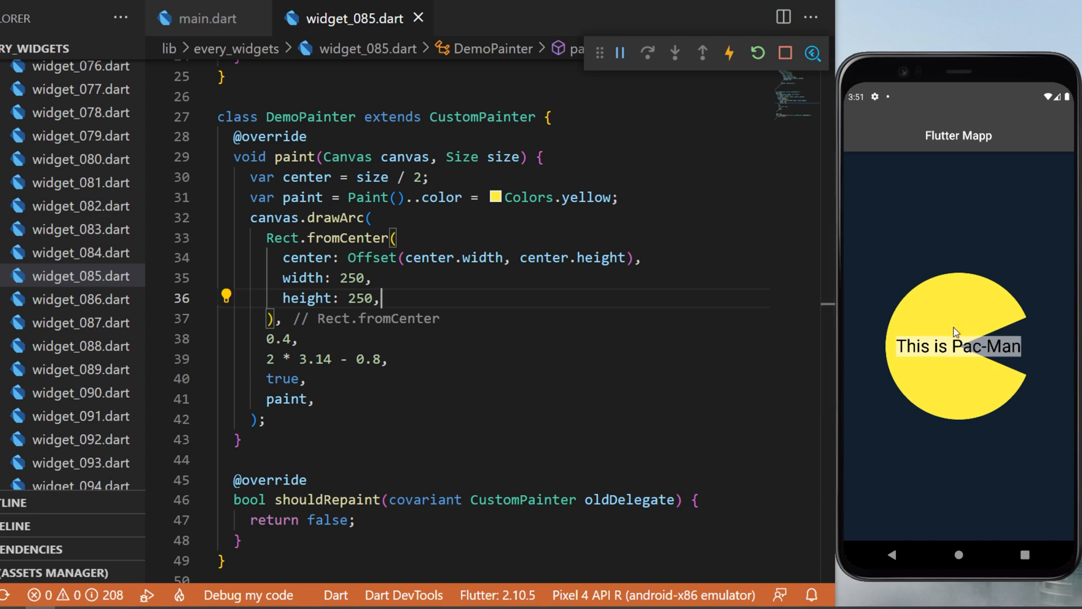